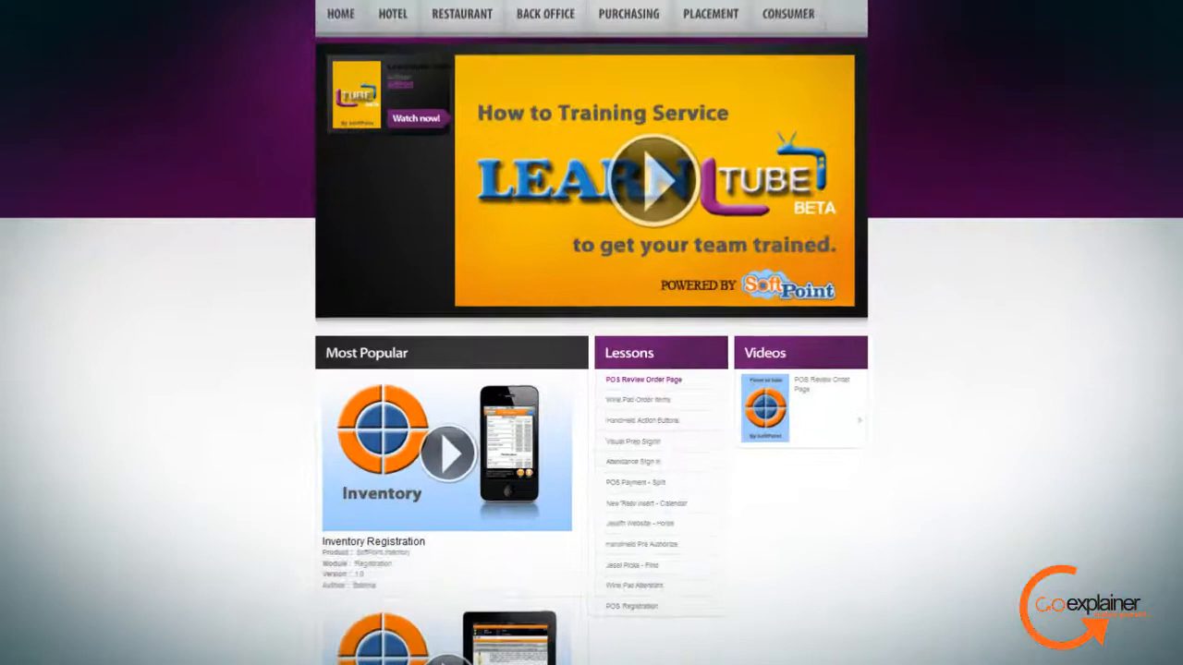
- Scroll the home page to reveal the Most Popular, Lessons and Videos panels
scroll("down", 3)
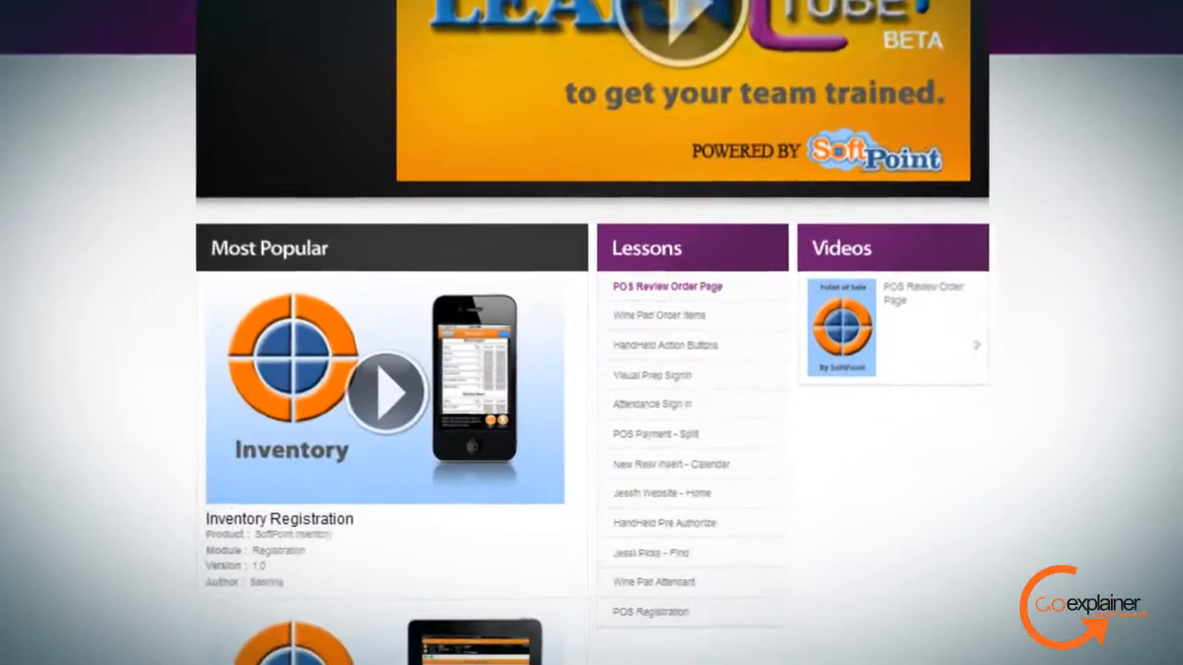
scroll("up", 3)
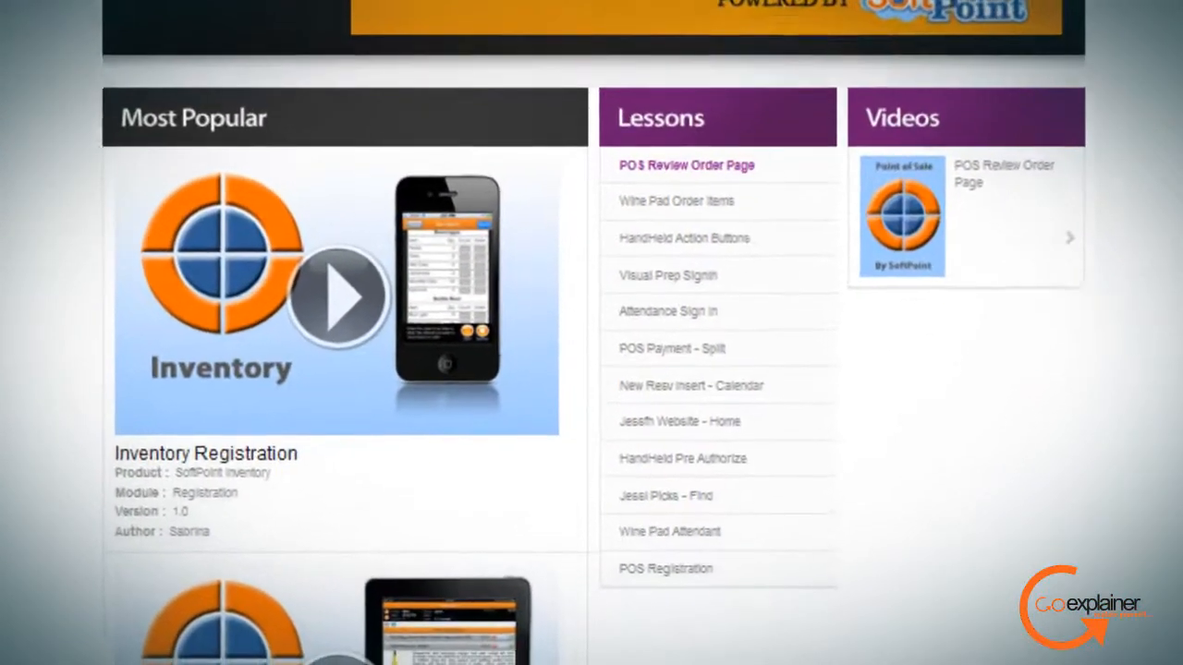
scroll("up", 3)
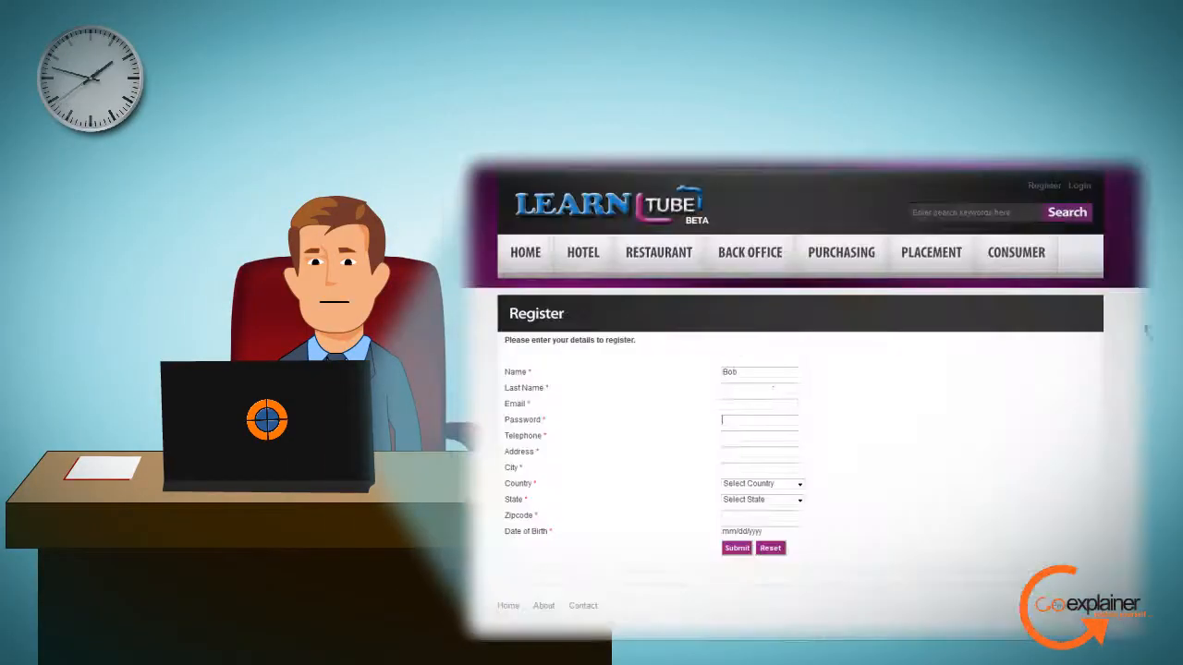
- Submit the registration and play the CRM Customers lesson under Back Office
left_click(735, 547)
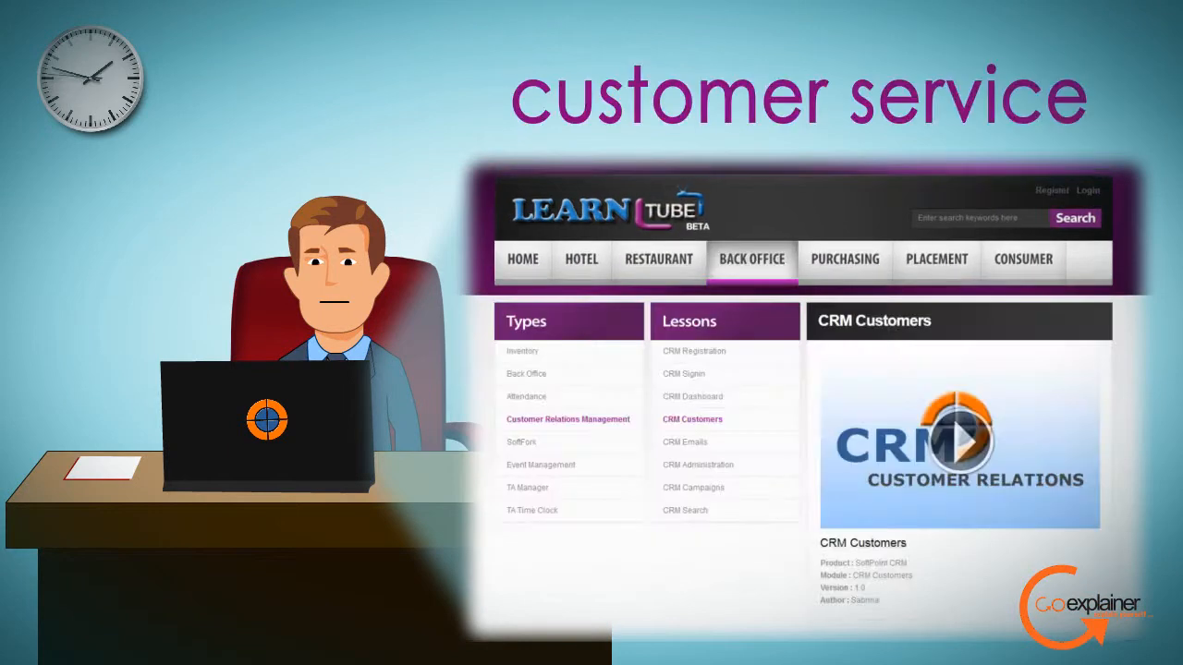
left_click(658, 259)
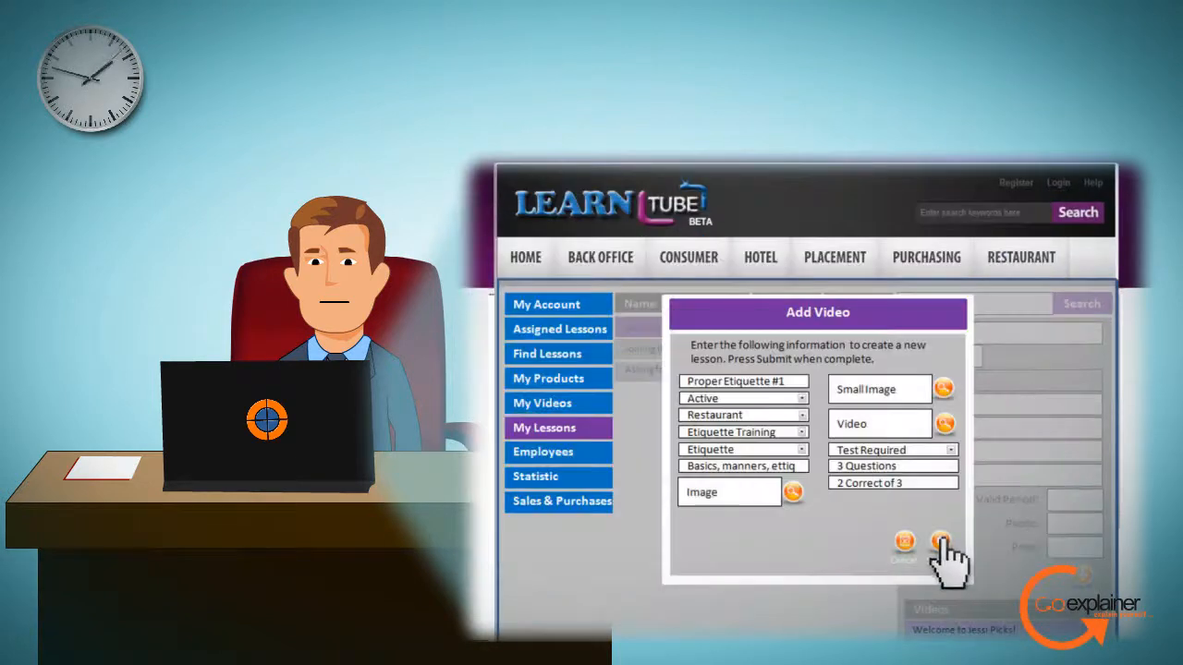
- Submit the Proper Etiquette #1 video and save the guest-greeting quiz question
left_click(941, 543)
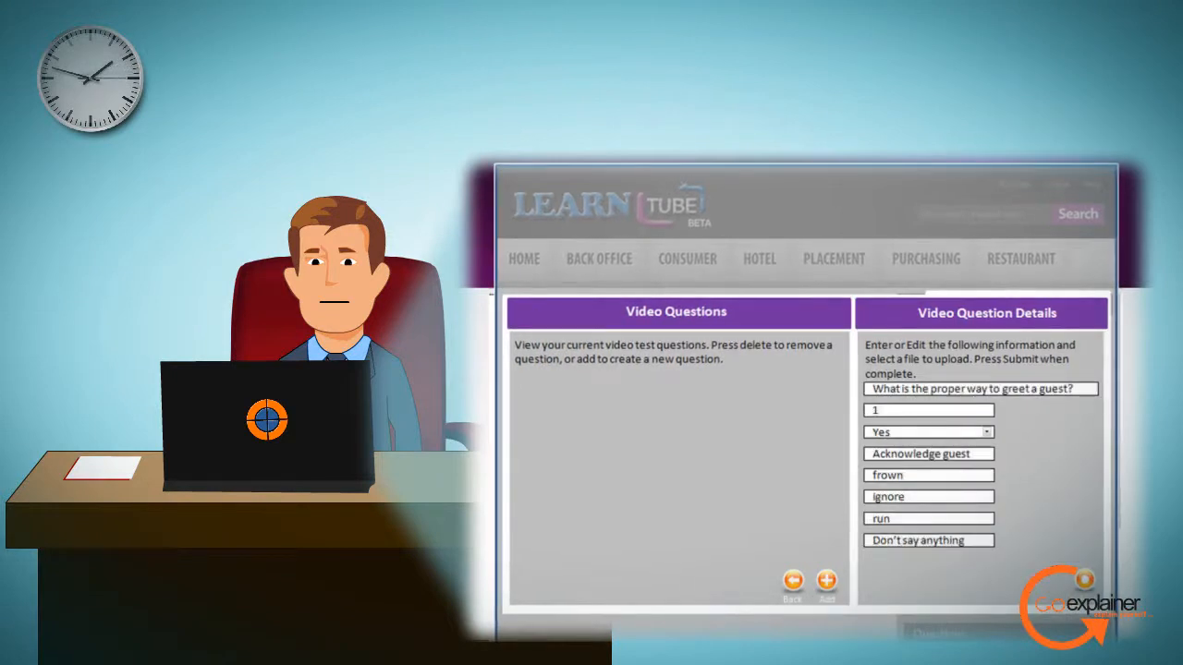
left_click(825, 581)
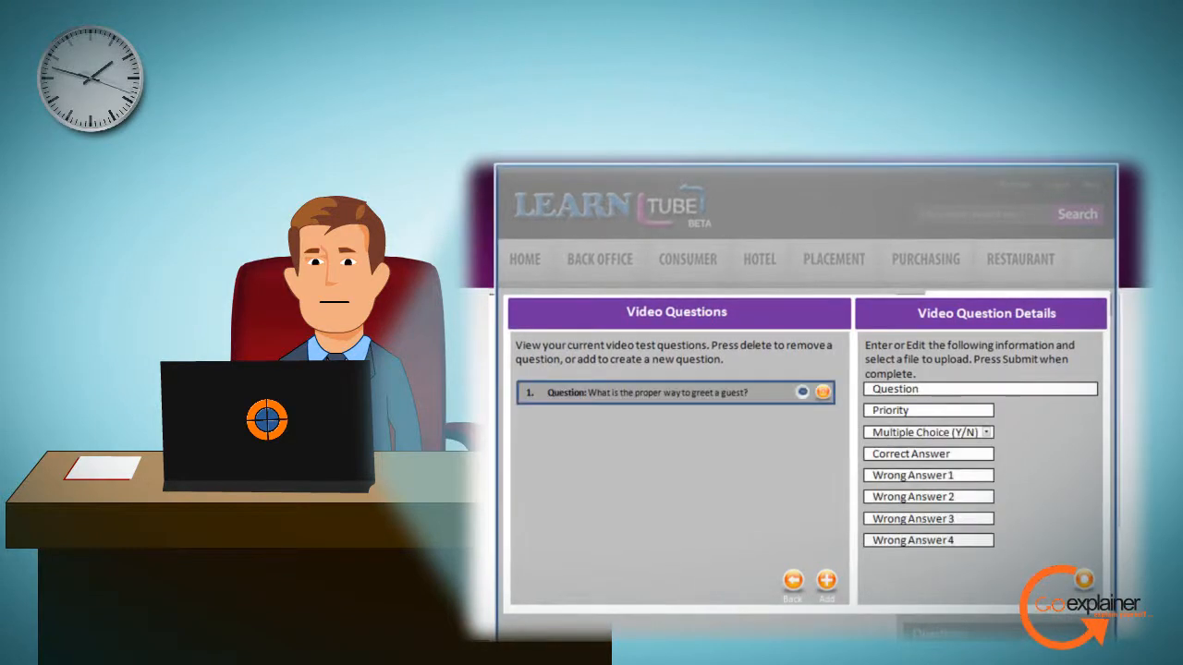
left_click(824, 581)
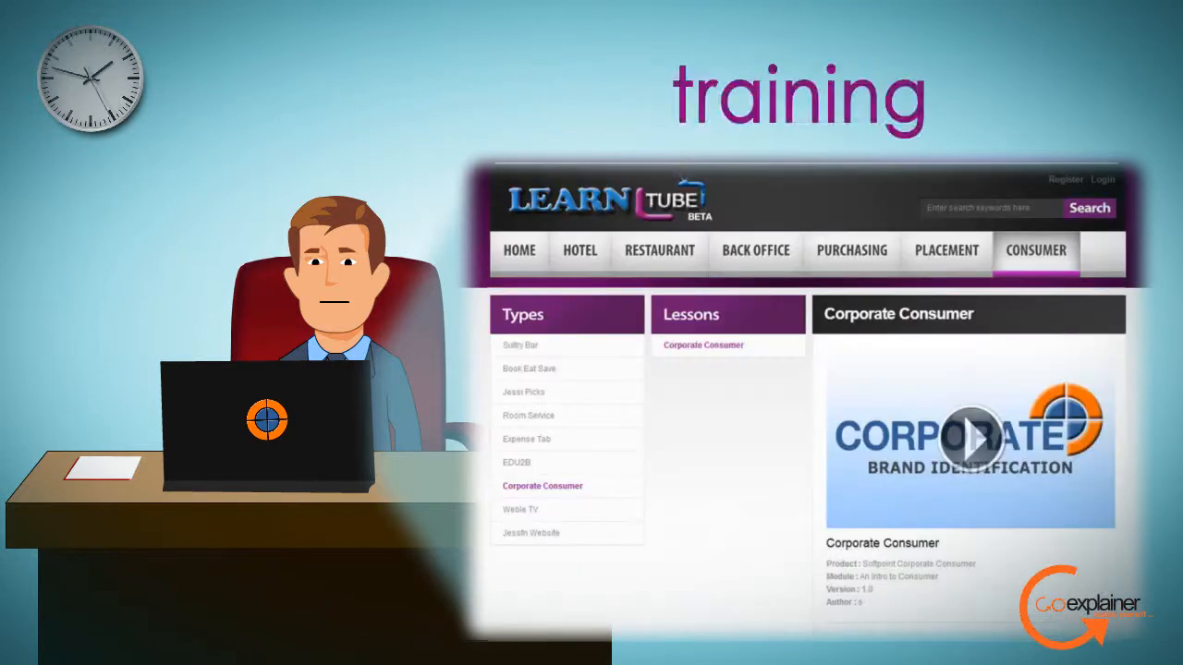
- Switch to Restaurant lessons and play Reservations Home Intro - Action
left_click(658, 251)
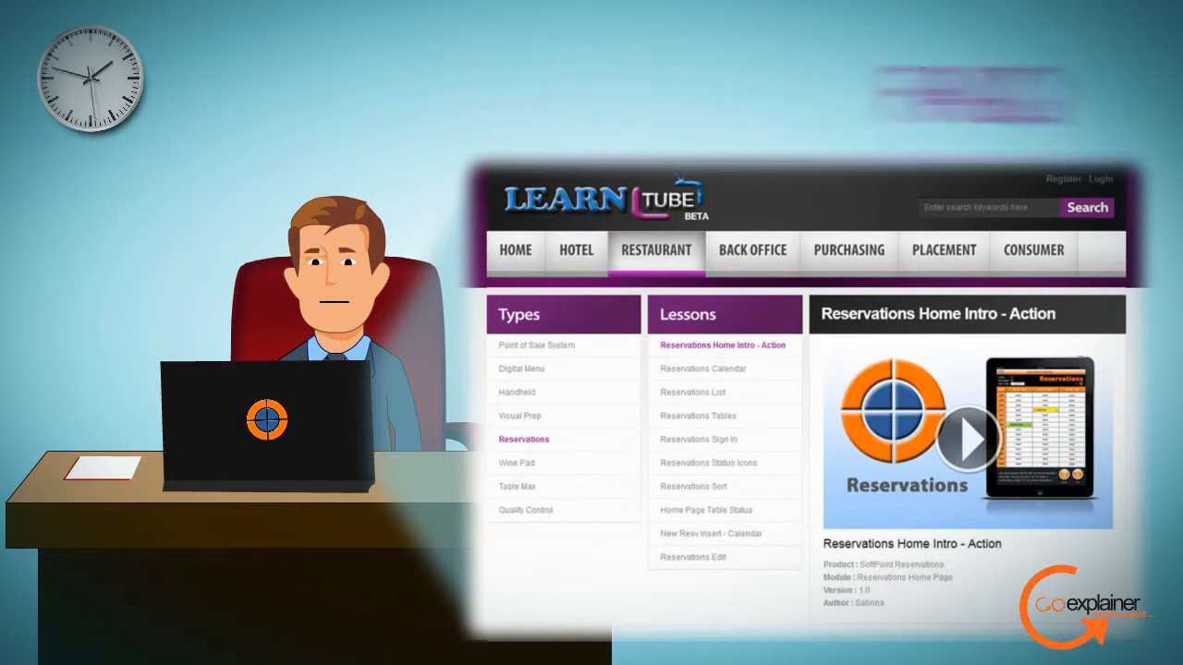
left_click(1033, 251)
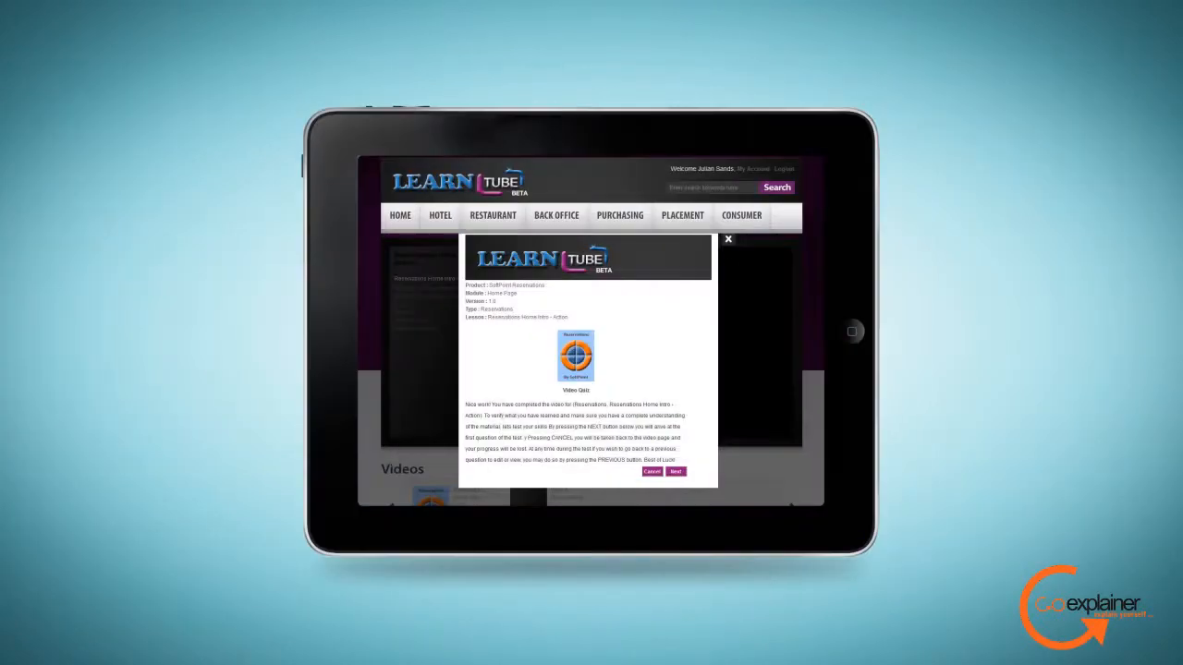
- Start the reservations quiz on the tablet, answer Question 1 and submit it
left_click(677, 472)
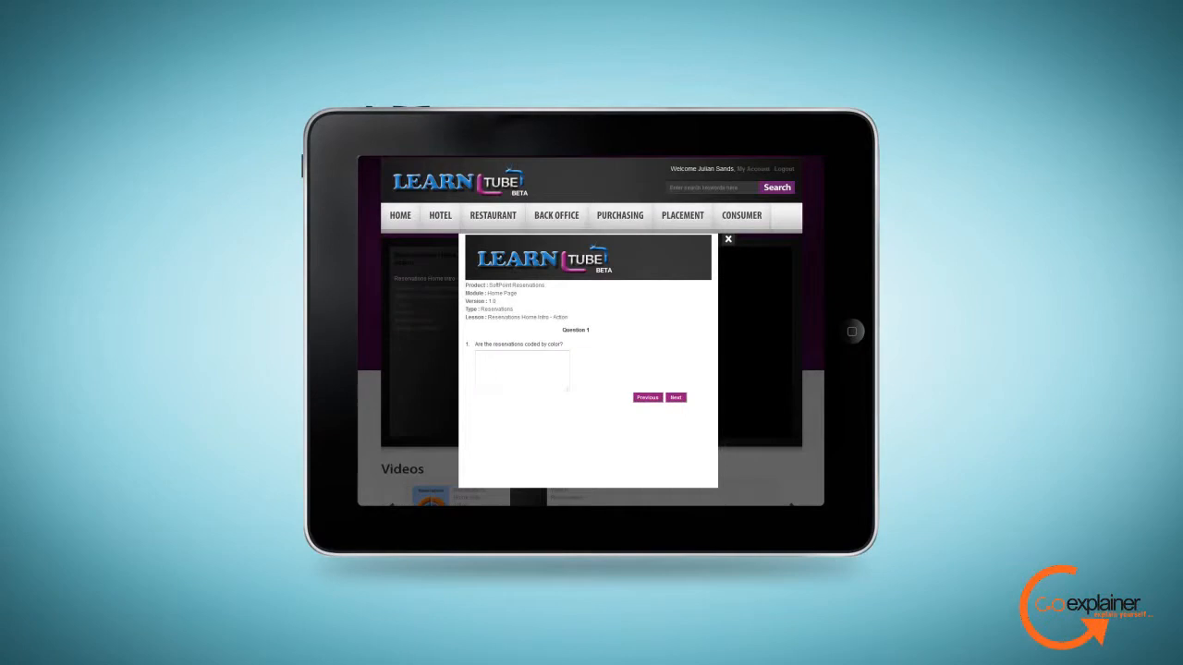
left_click(677, 397)
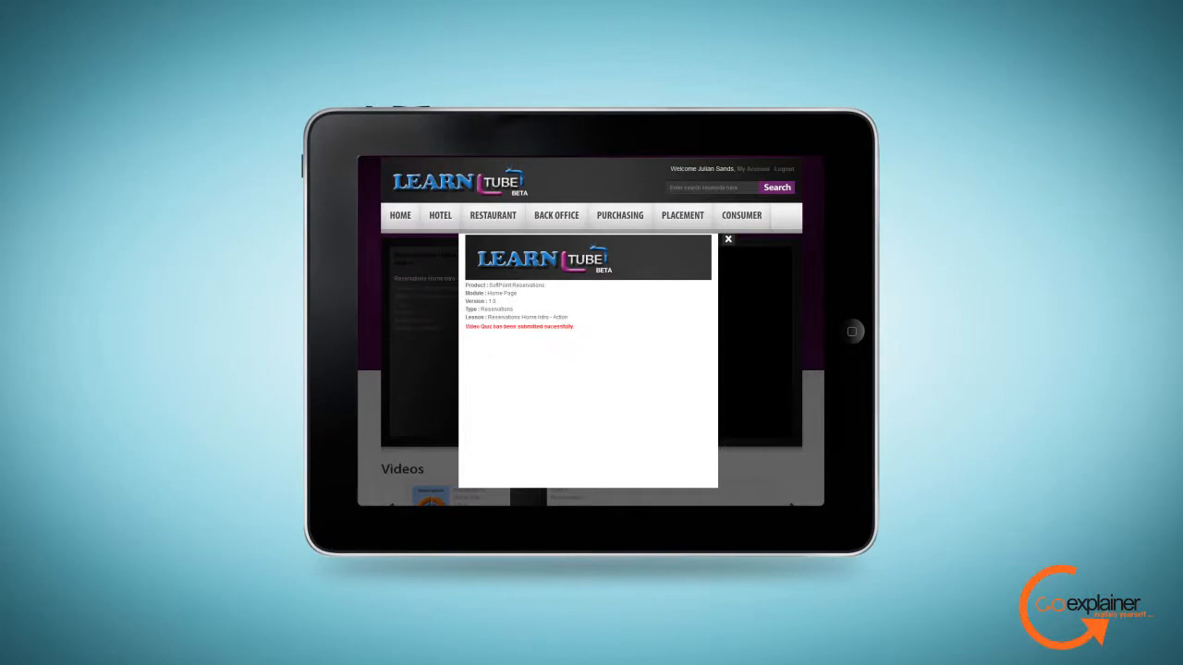